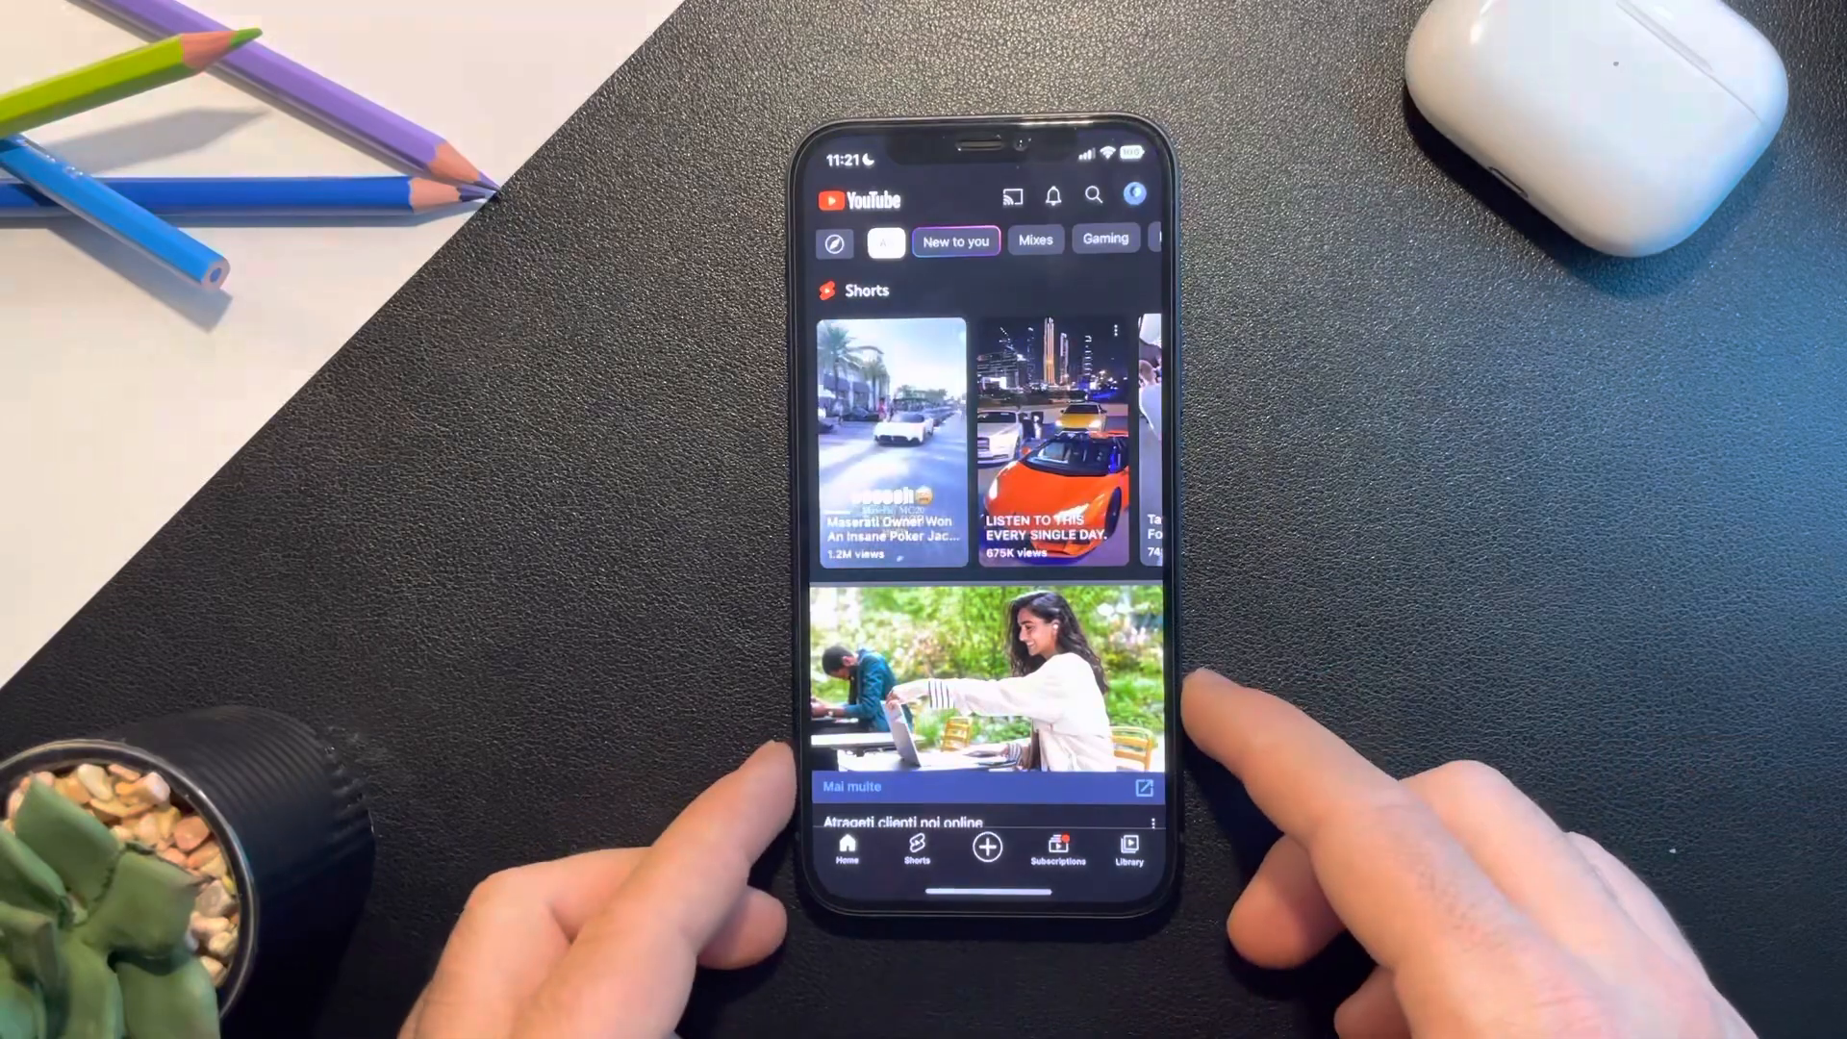
Start a new Short from the Create menu to reach the Shorts camera
left_click(983, 858)
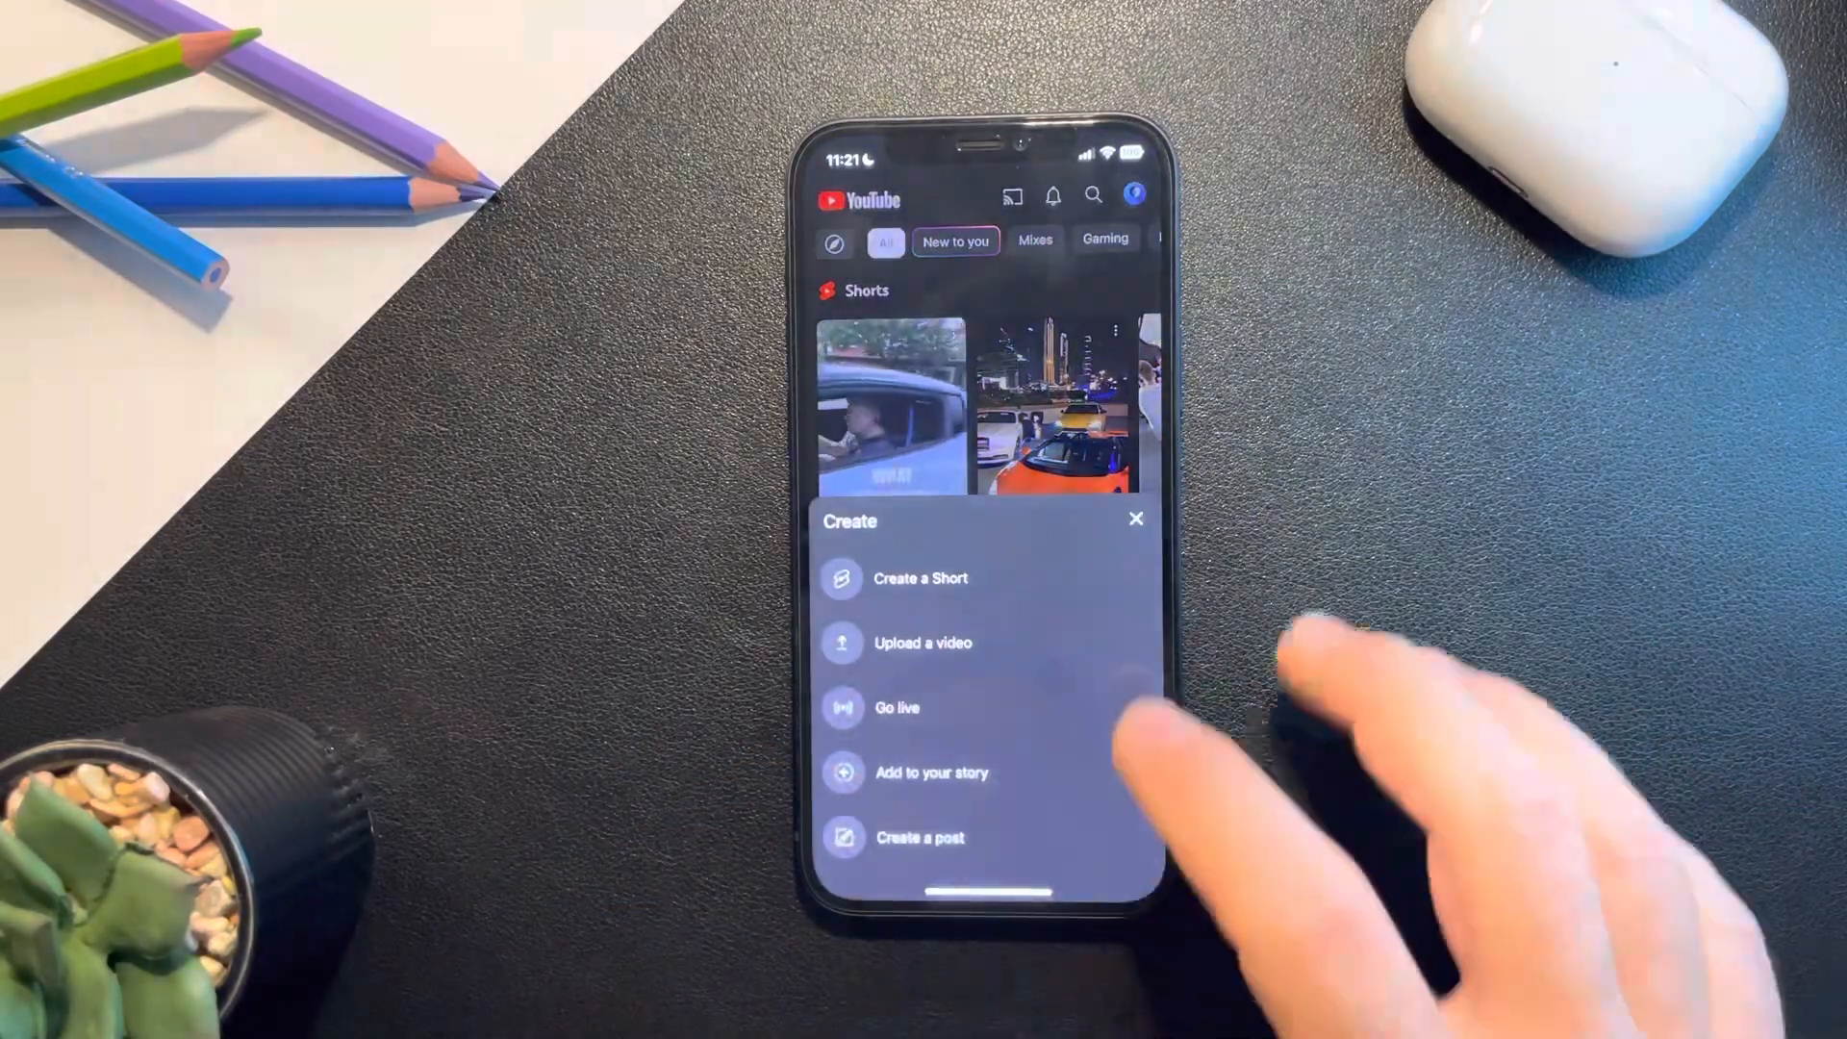
left_click(920, 577)
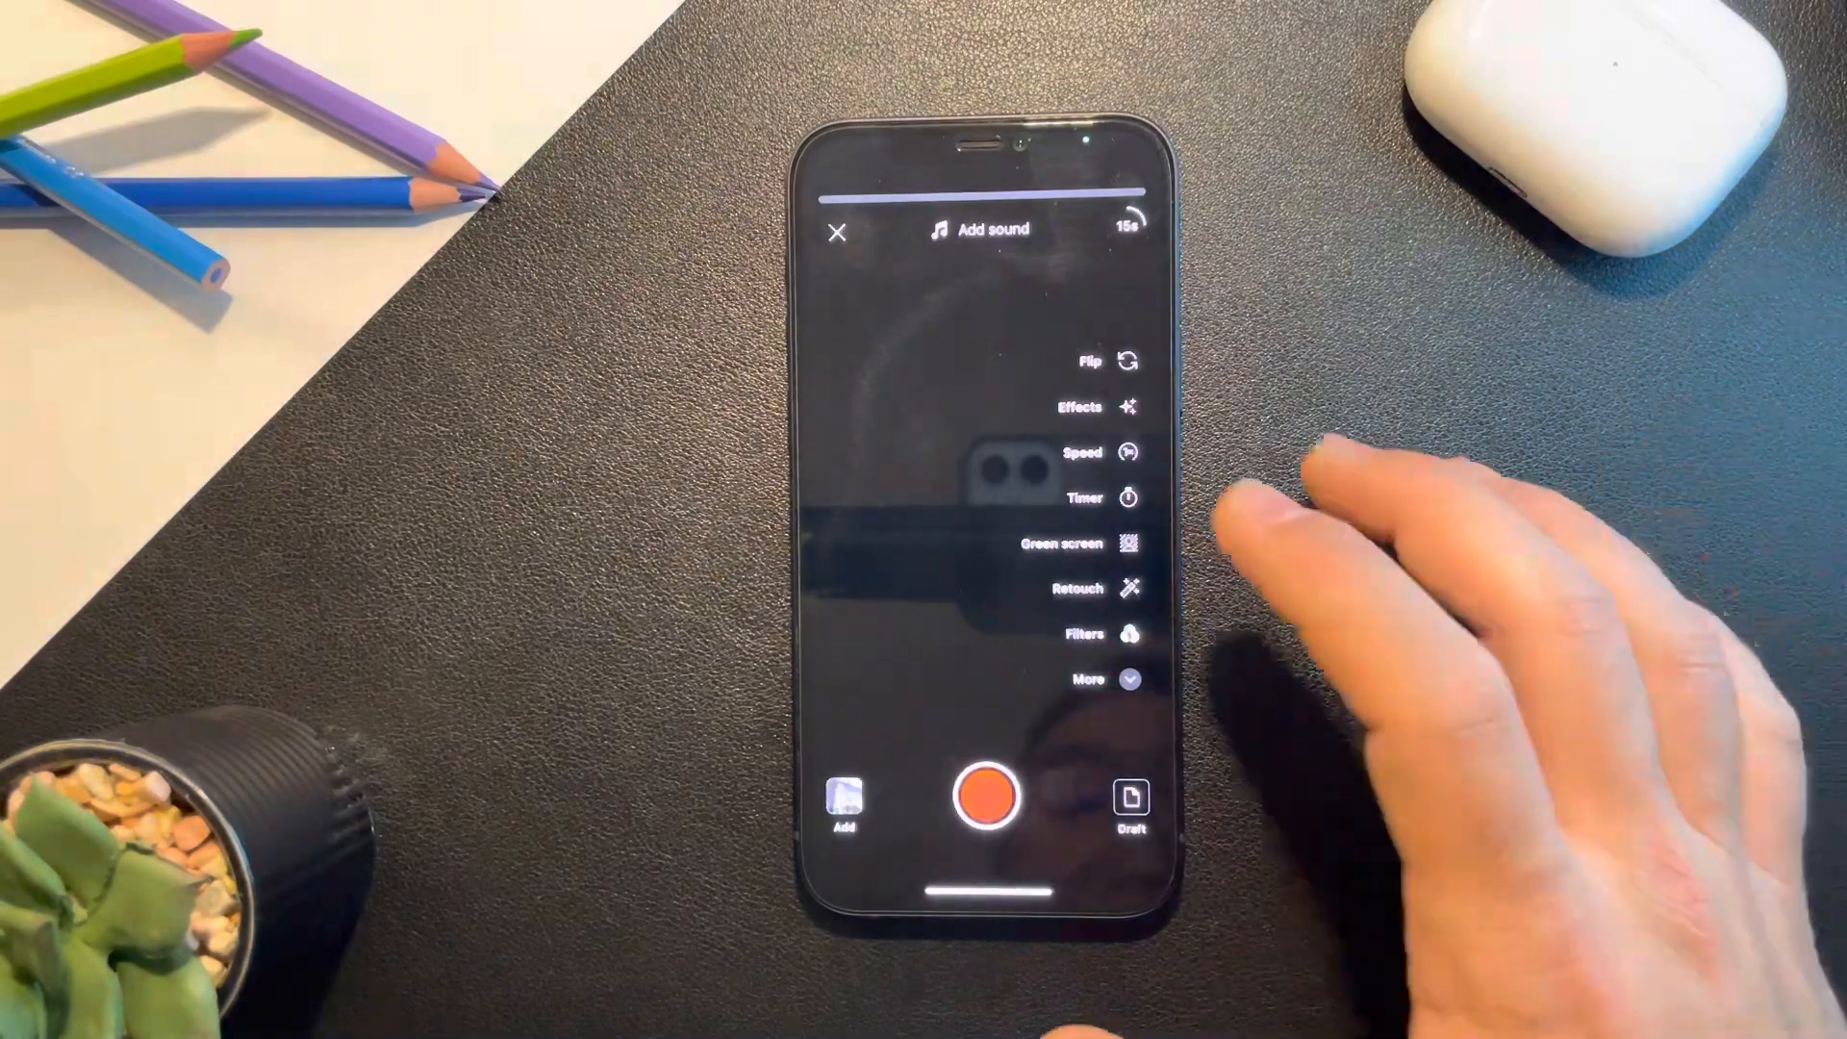
Record a first clip hands-free using the Timer's 3-second countdown, then stop it
left_click(1082, 494)
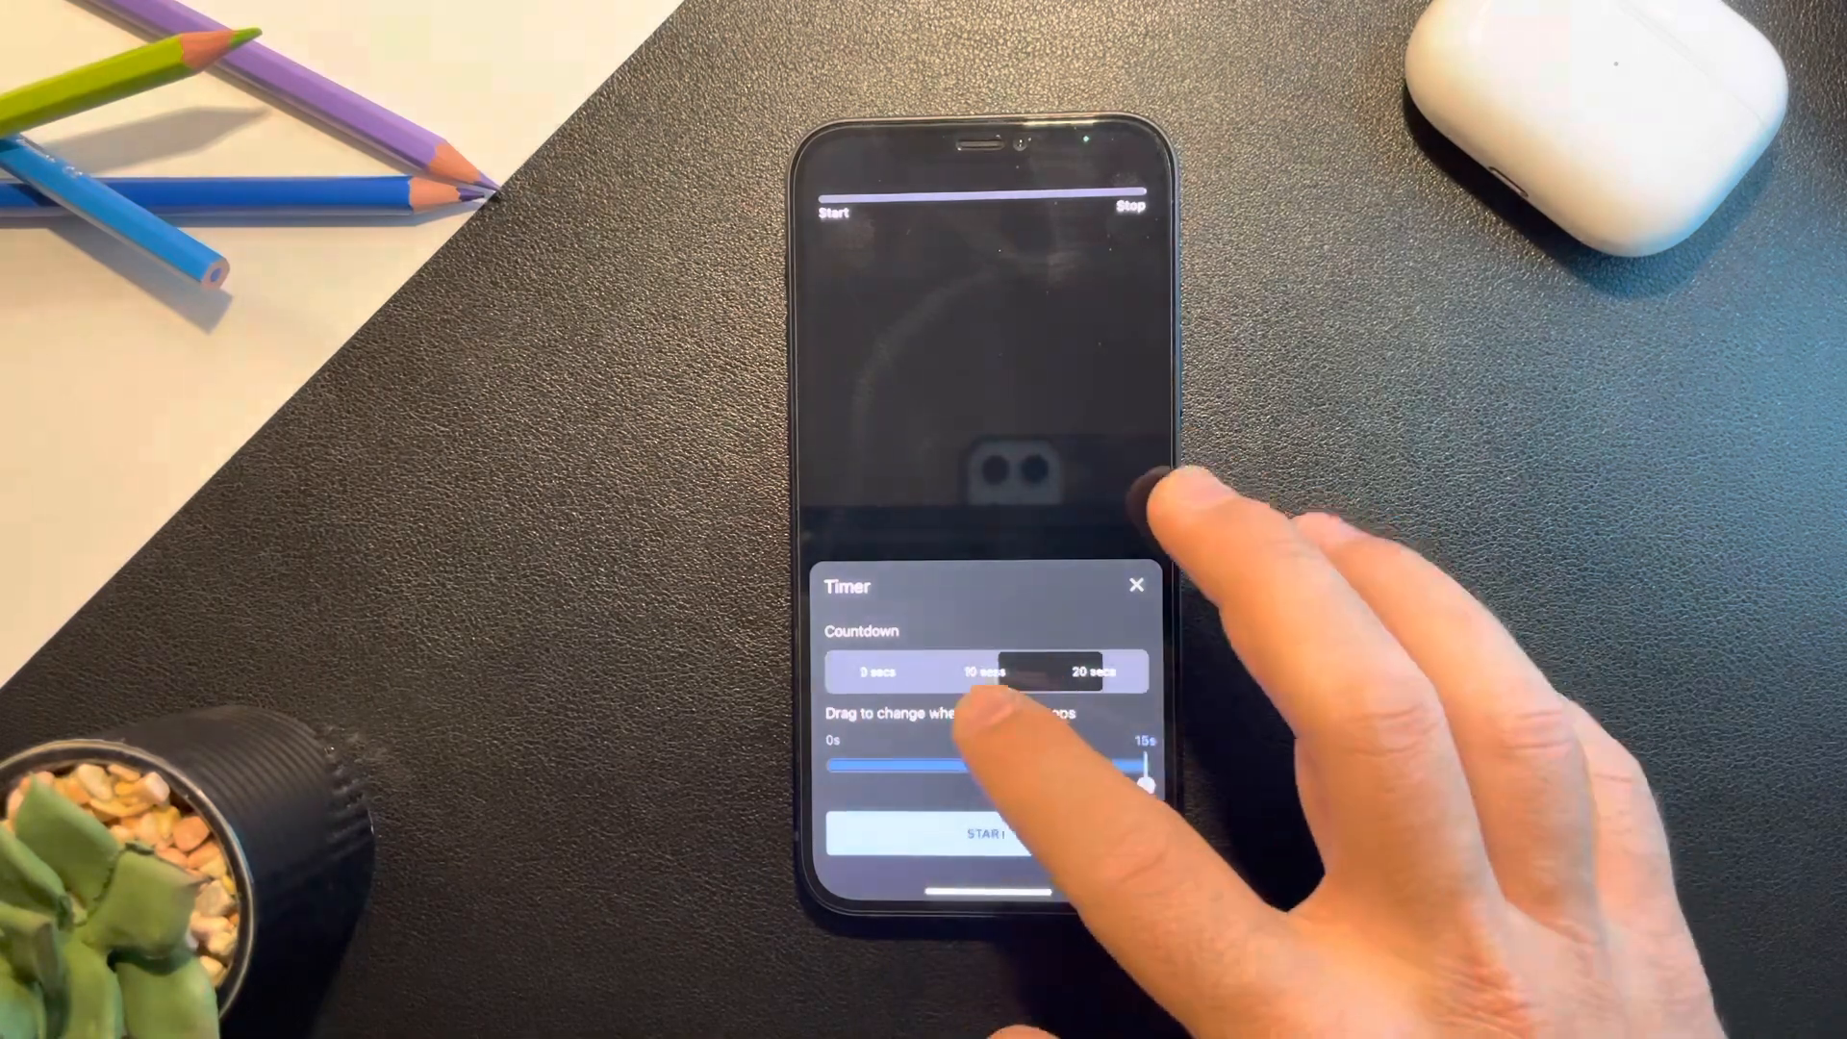
left_click(879, 671)
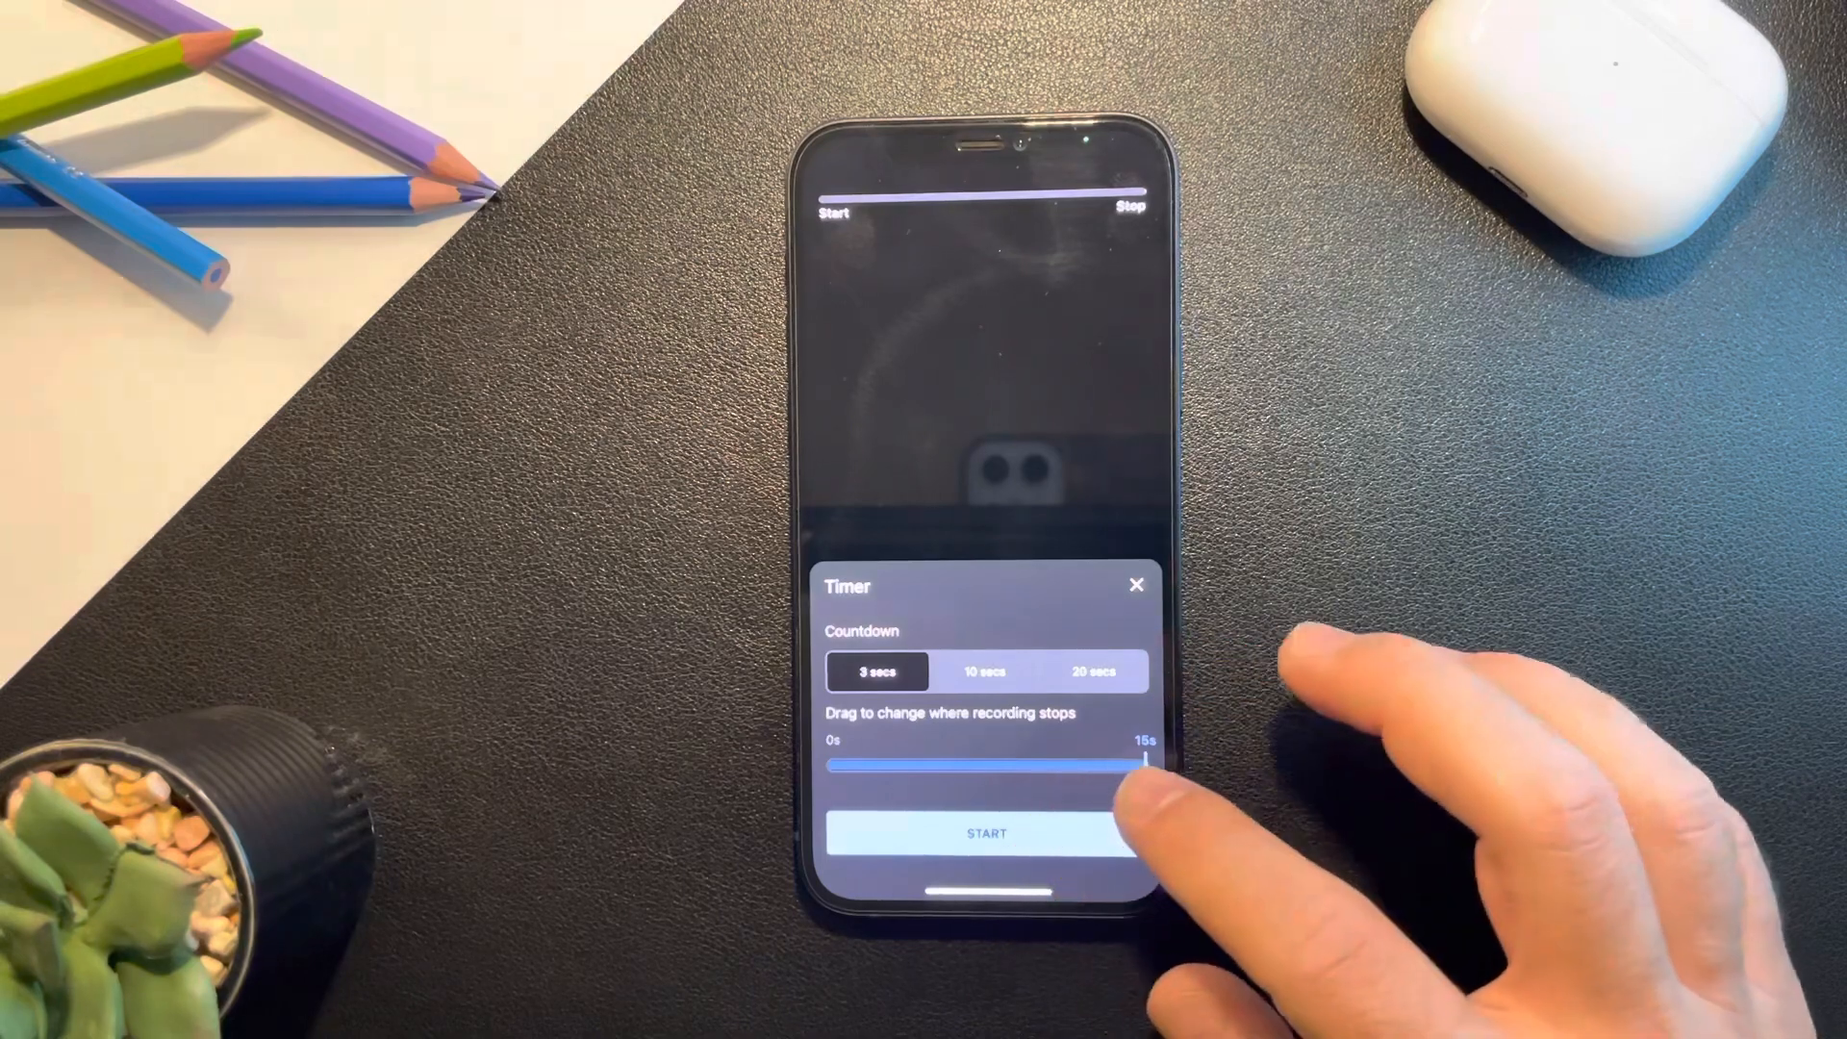
left_click(989, 833)
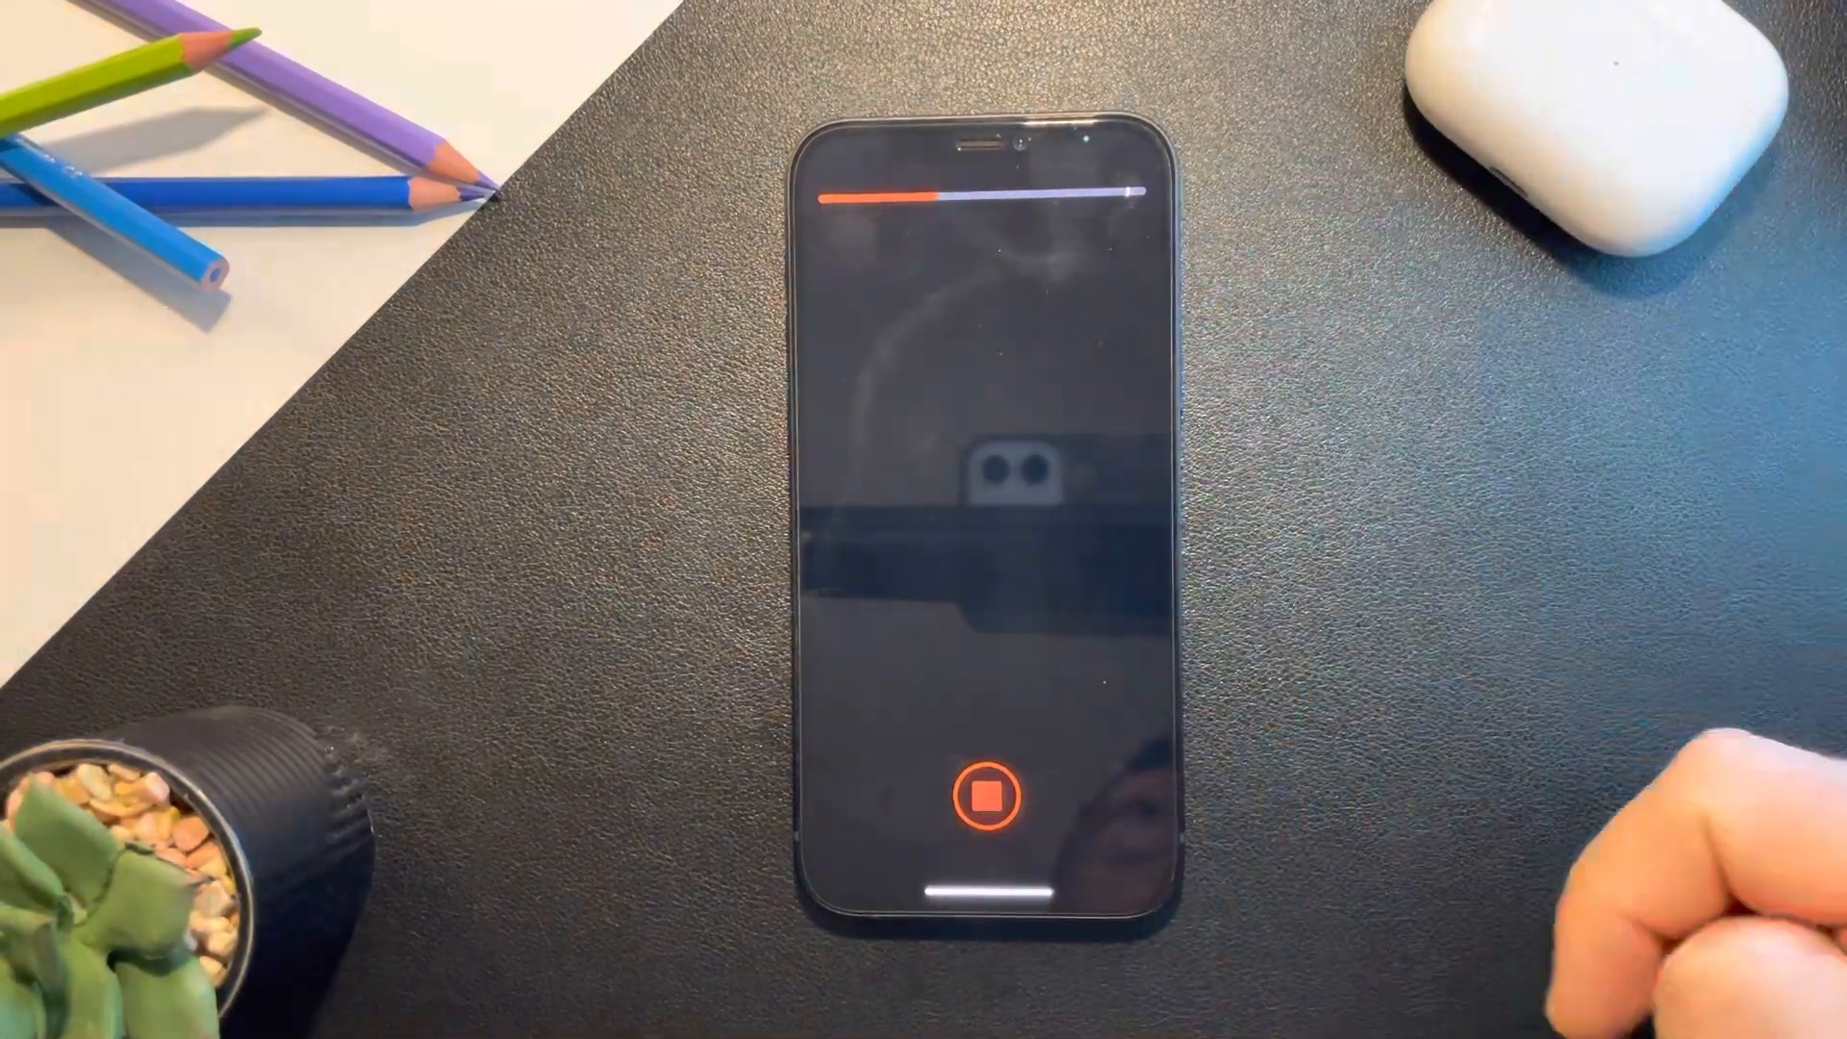
left_click(991, 802)
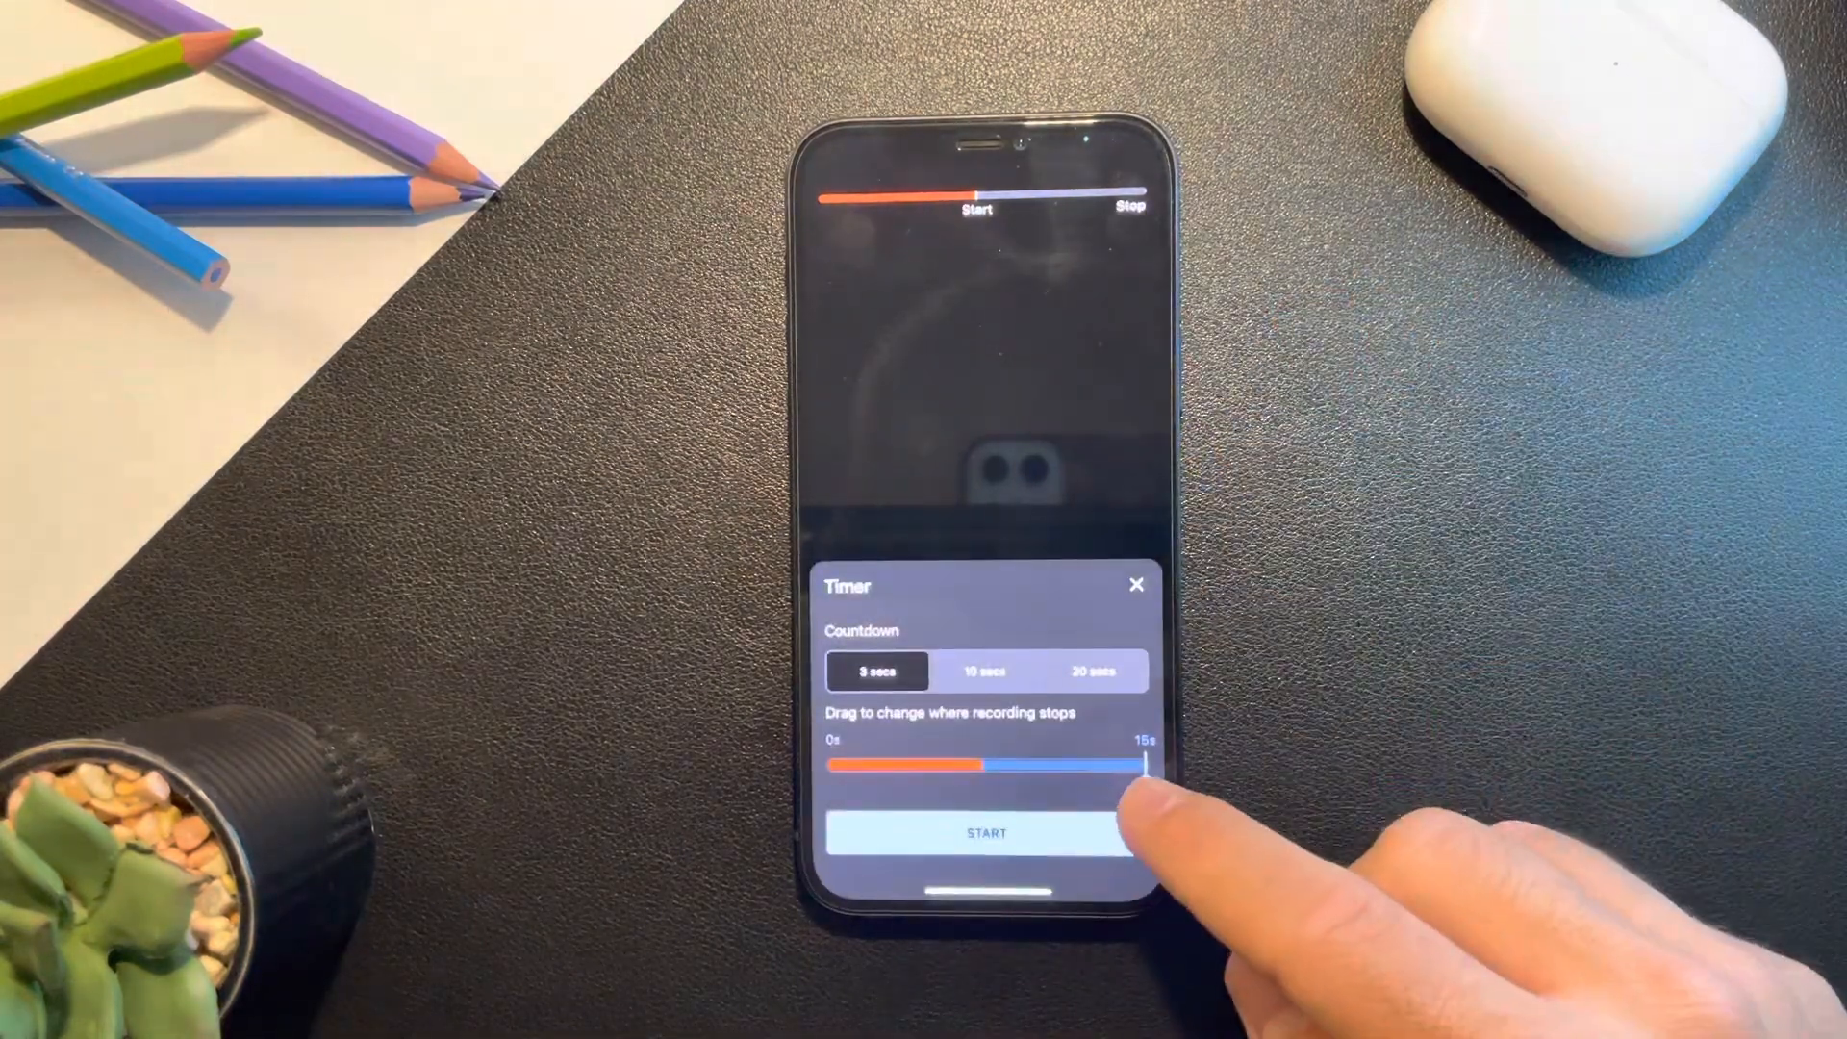
Record a second clip with a 3-second countdown that auto-stops at 10 seconds
left_click_drag(1148, 768, 1037, 768)
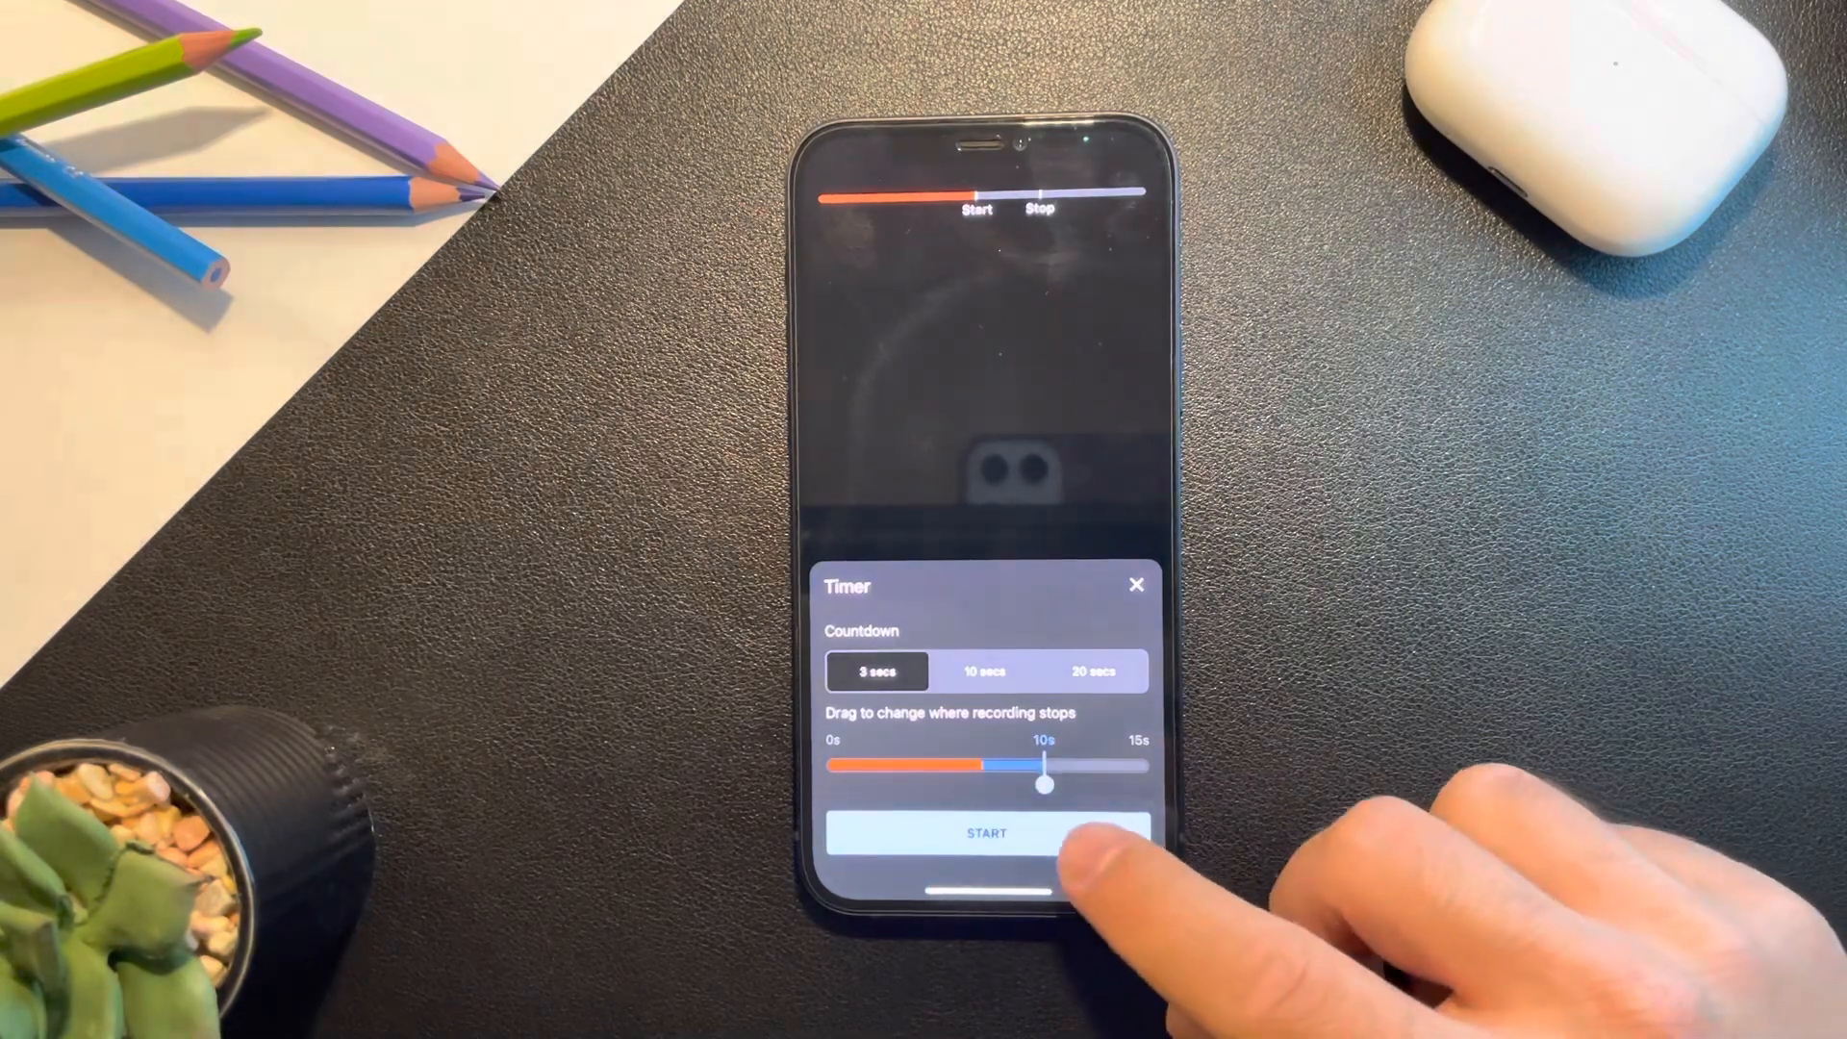
left_click(987, 833)
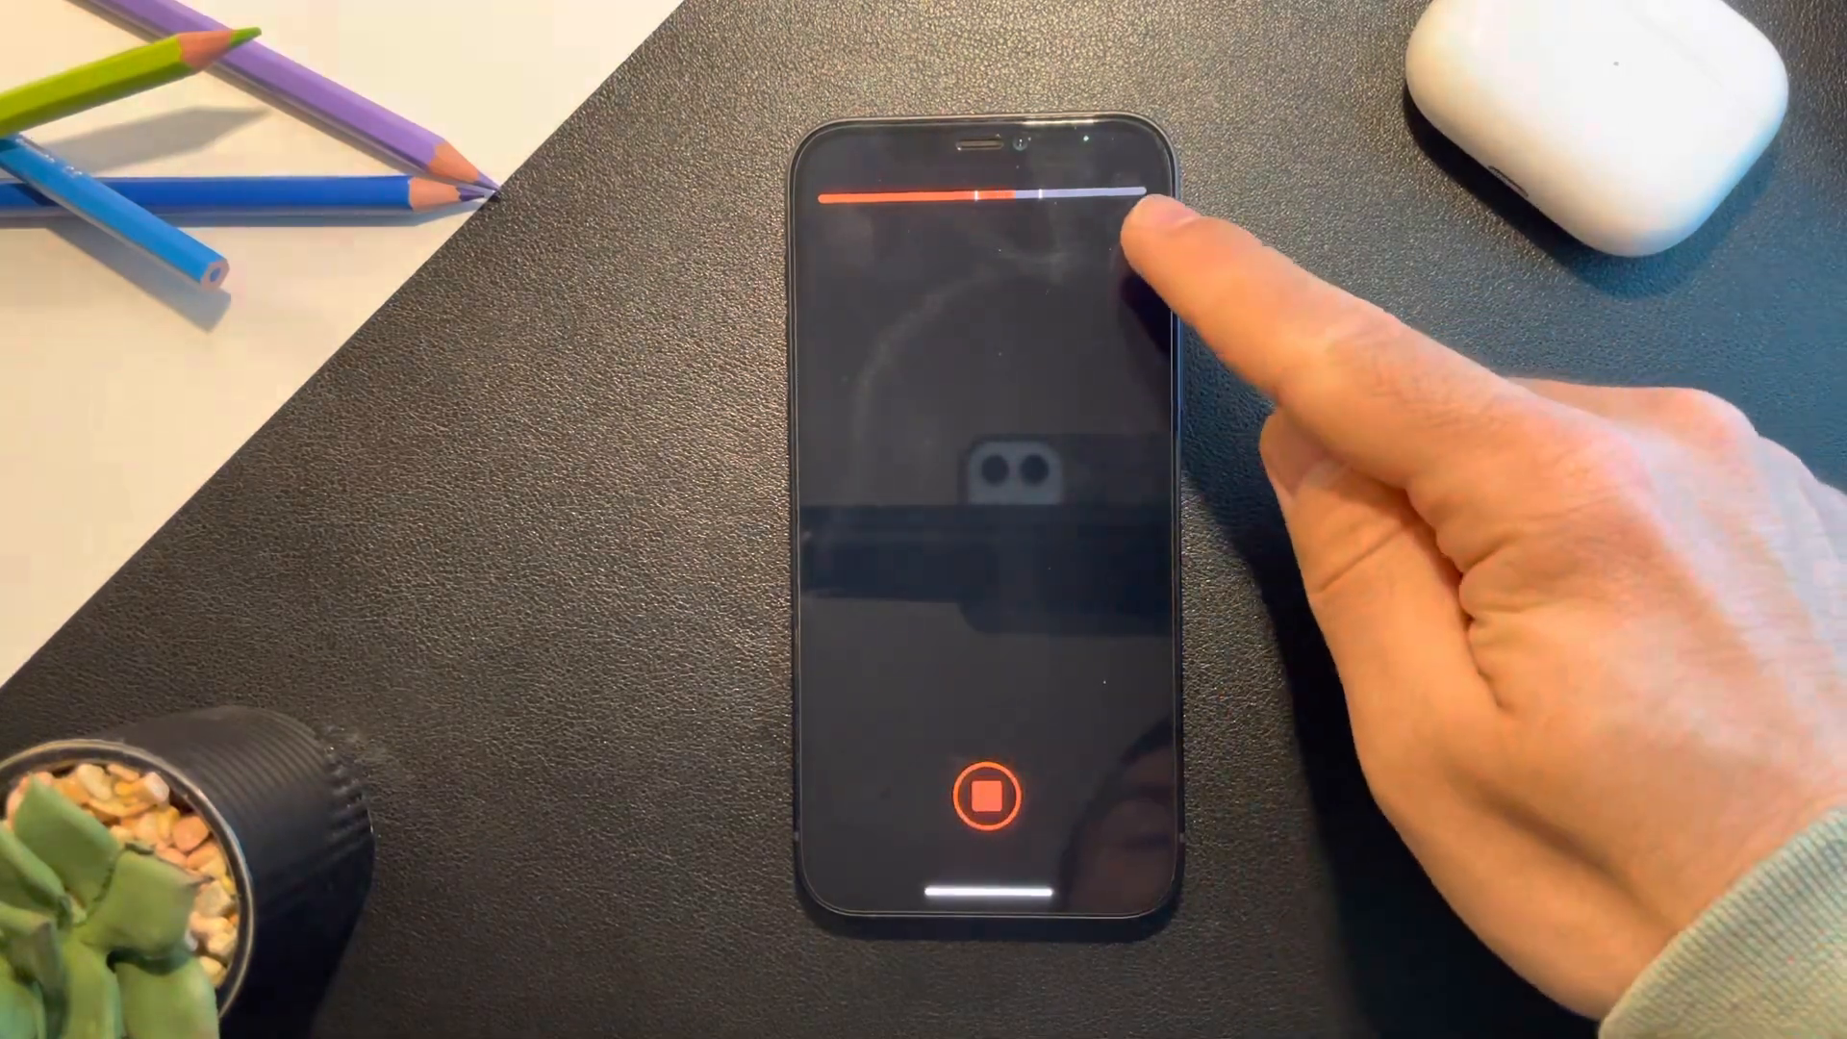
left_click(985, 810)
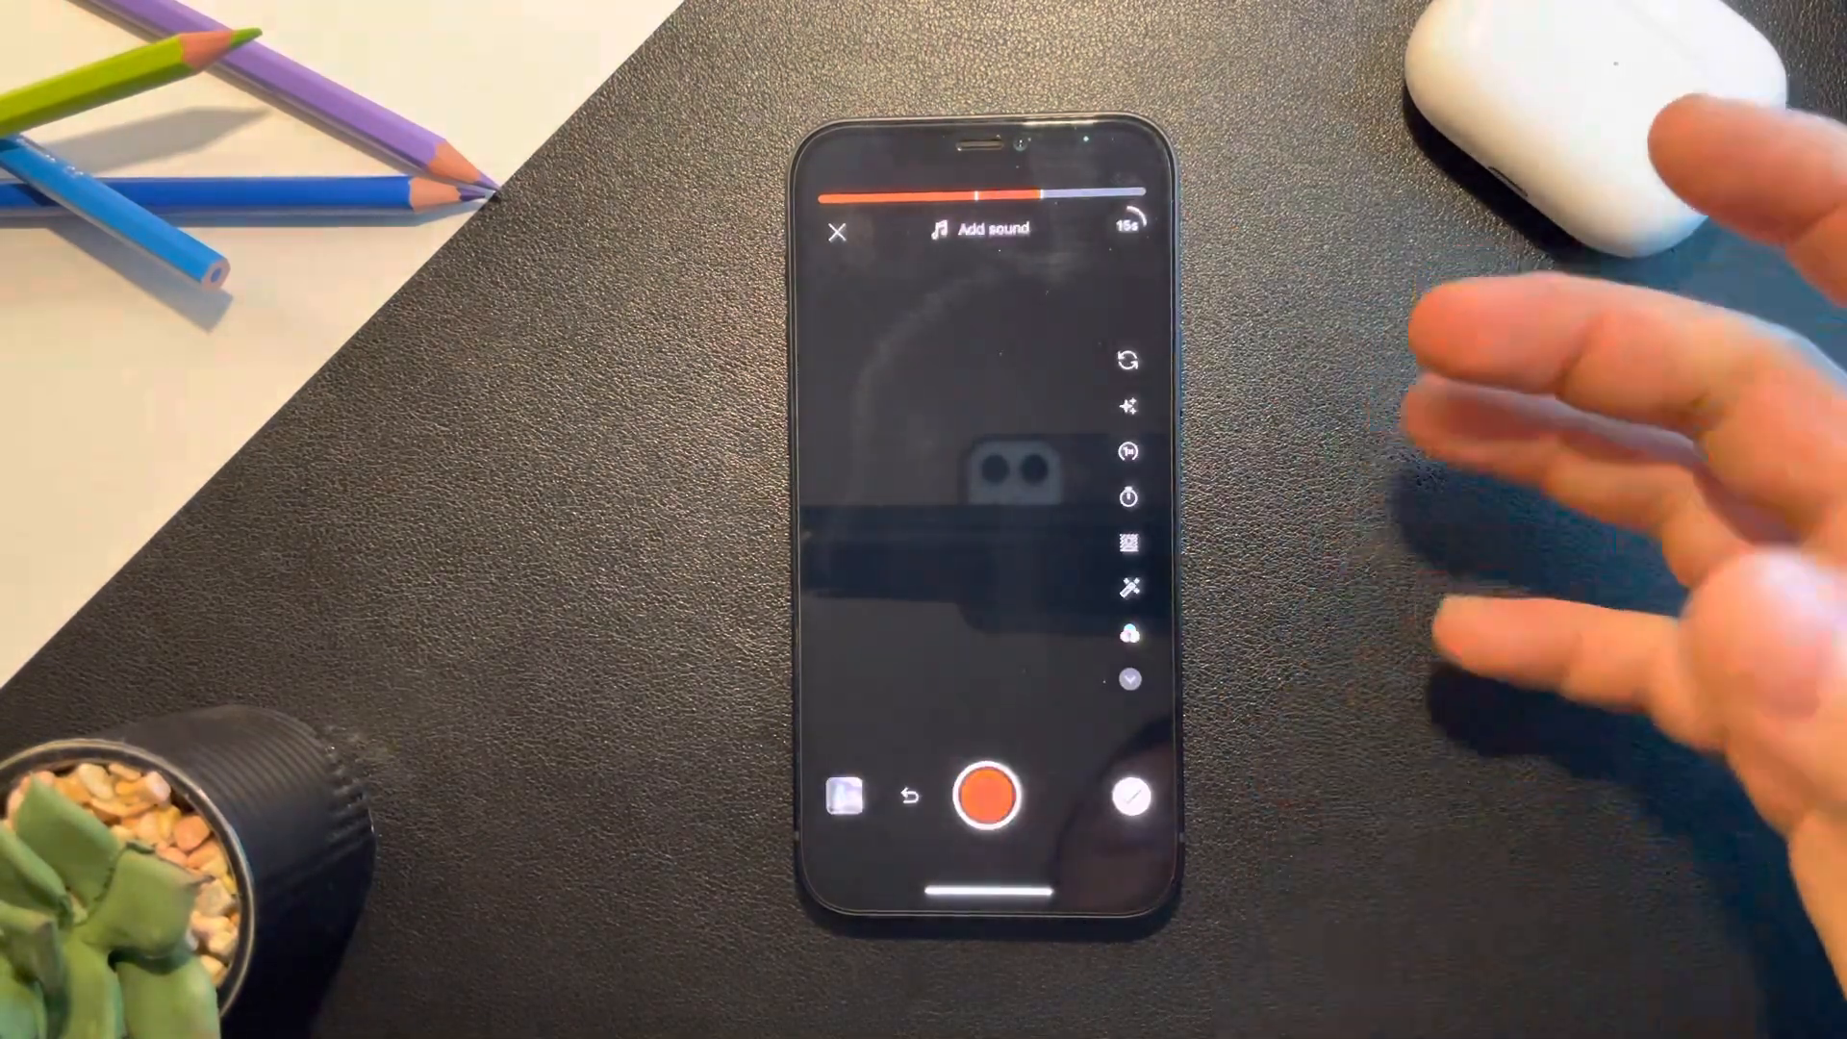